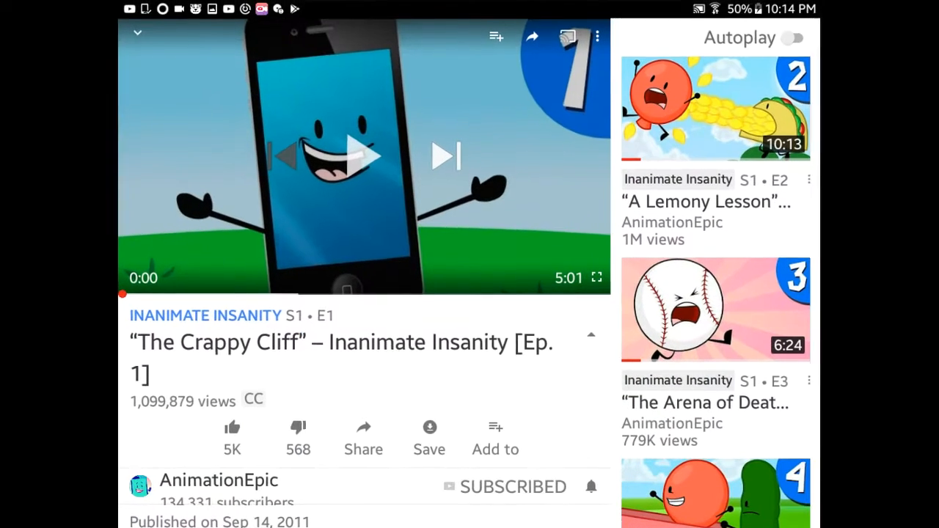
Switch 'The Crappy Cliff' Inanimate Insanity episode to fullscreen playback
left_click(598, 277)
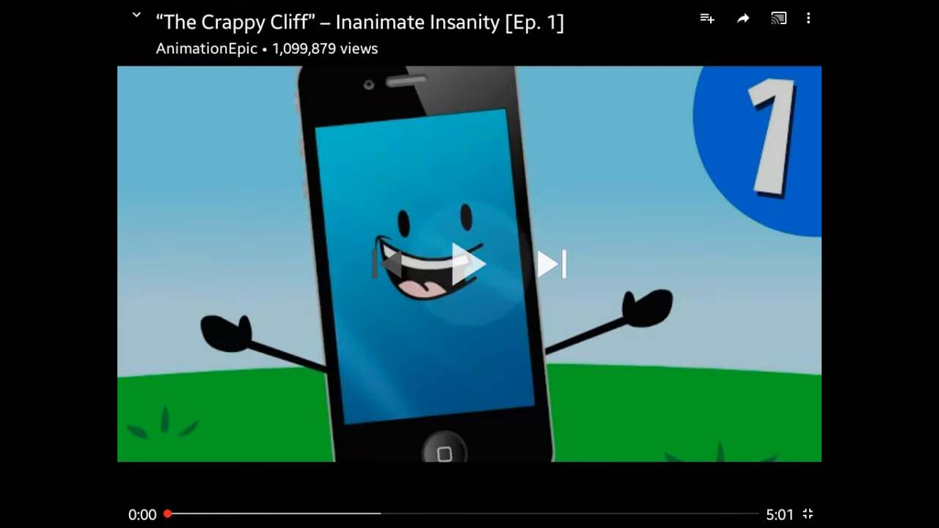